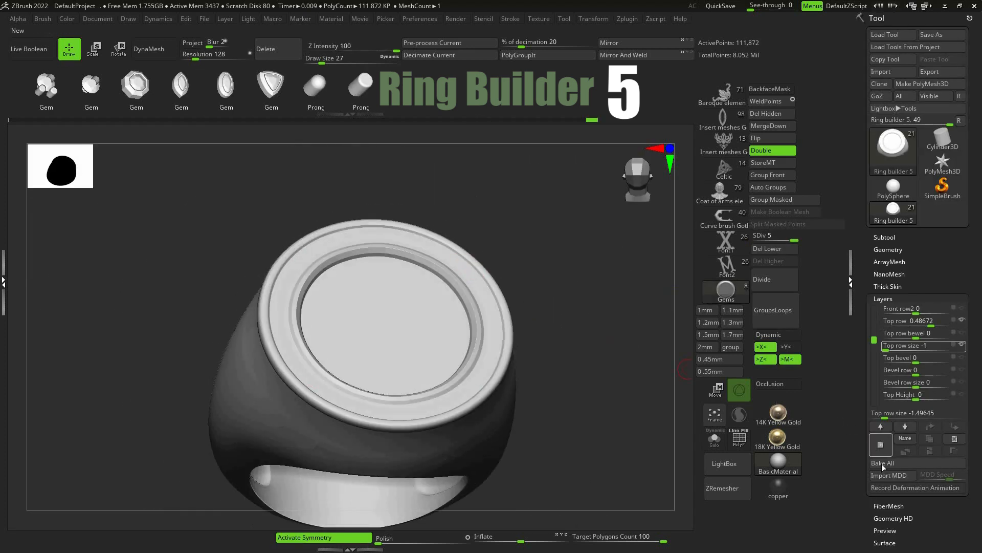
Bake All in Tool > Layers so every sculpt layer merges into the ring mesh.
click(768, 248)
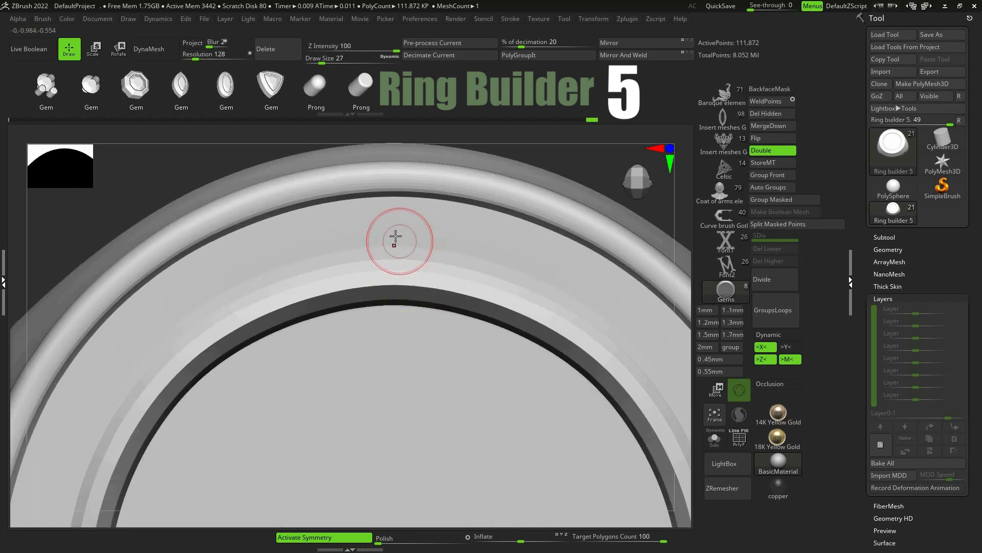
Add a 1.2mm round gem with prong cutter on the band and display it double-sided.
click(394, 240)
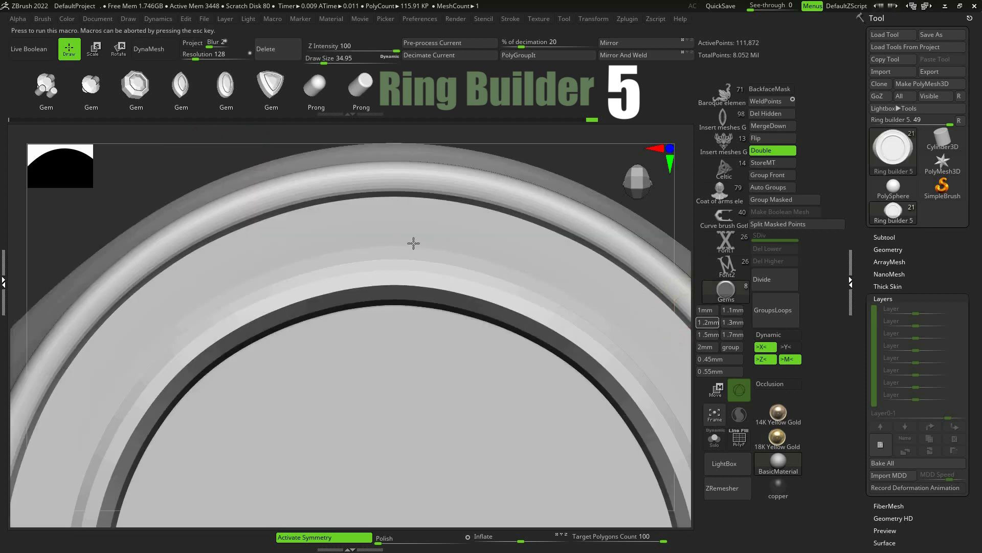
click(395, 244)
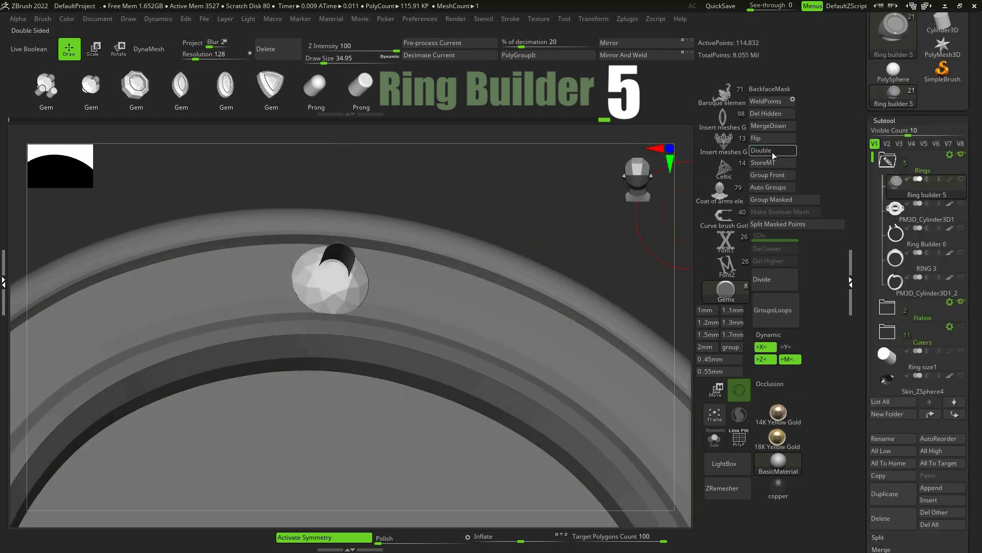
click(771, 150)
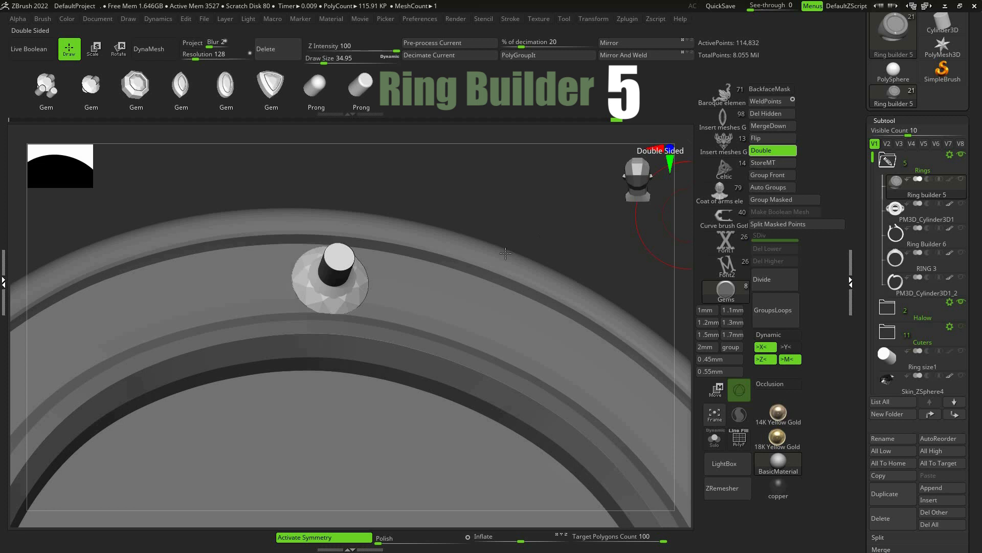